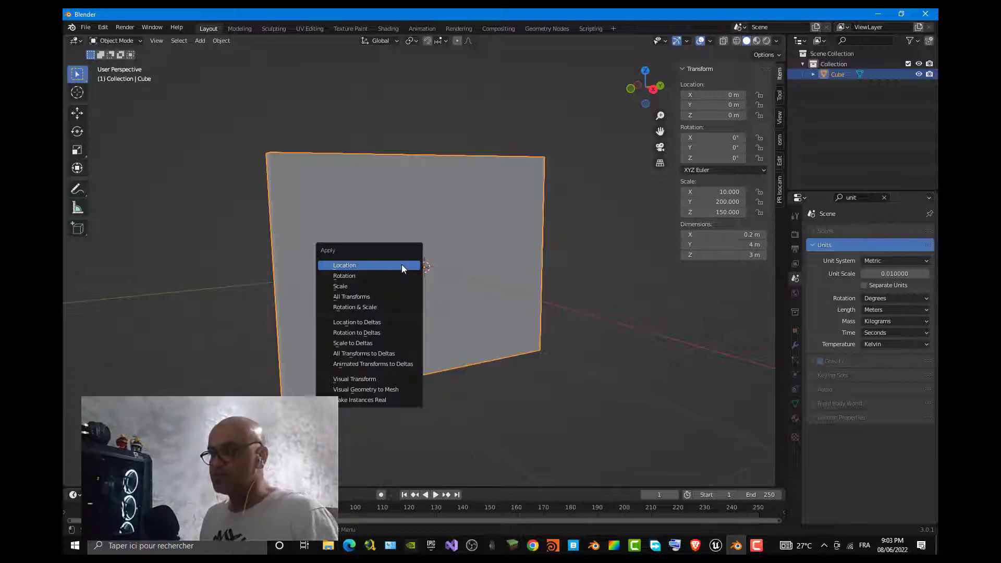
pyautogui.moveTo(351, 296)
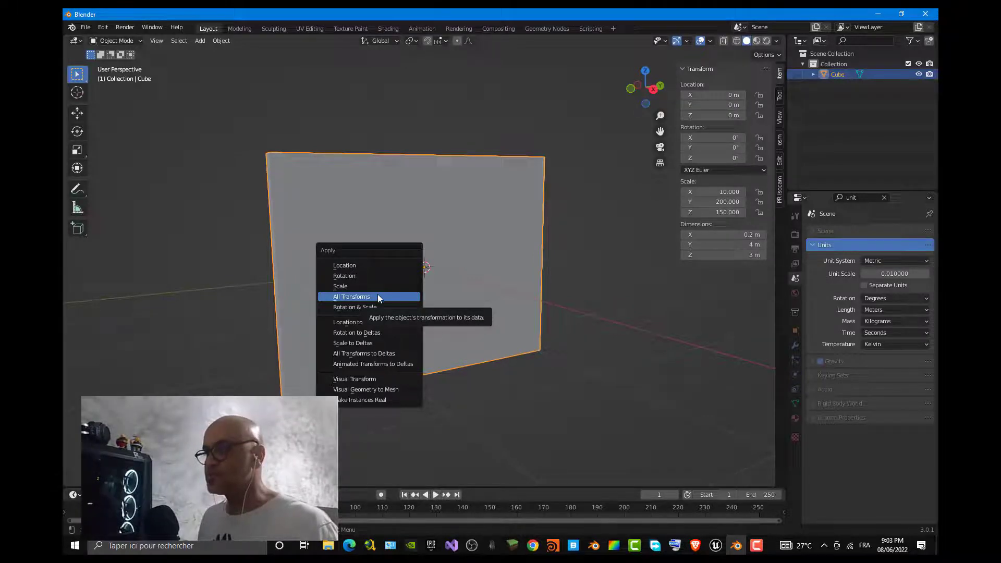
# Step: Apply all transforms to the wall, then open and cancel the Save As dialog
pyautogui.click(351, 296)
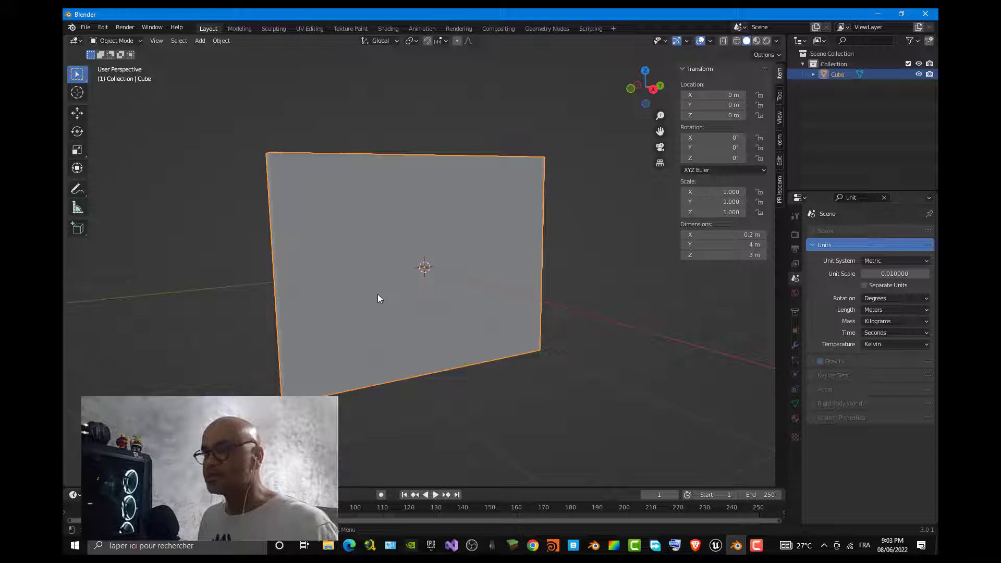
pyautogui.click(85, 27)
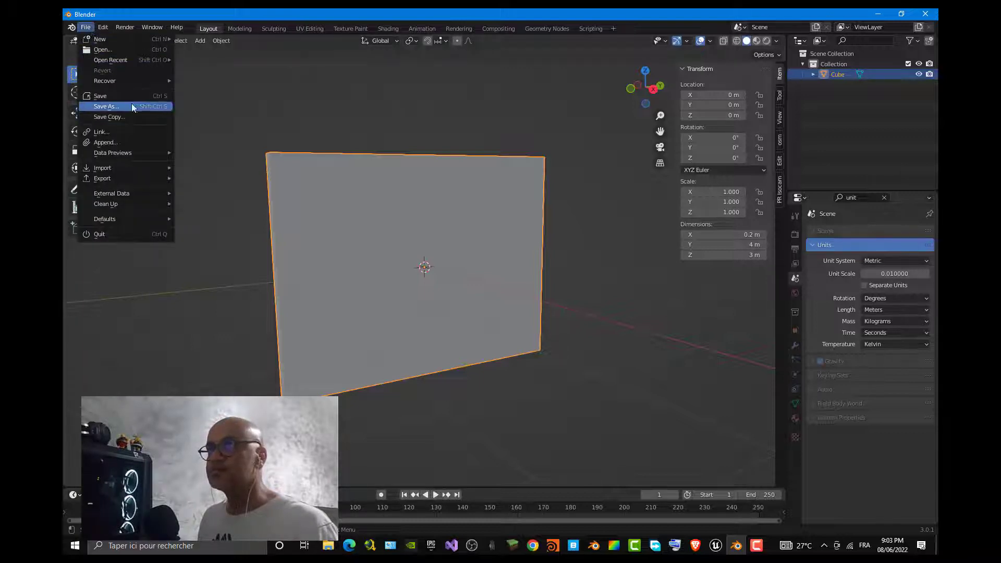
pyautogui.click(106, 106)
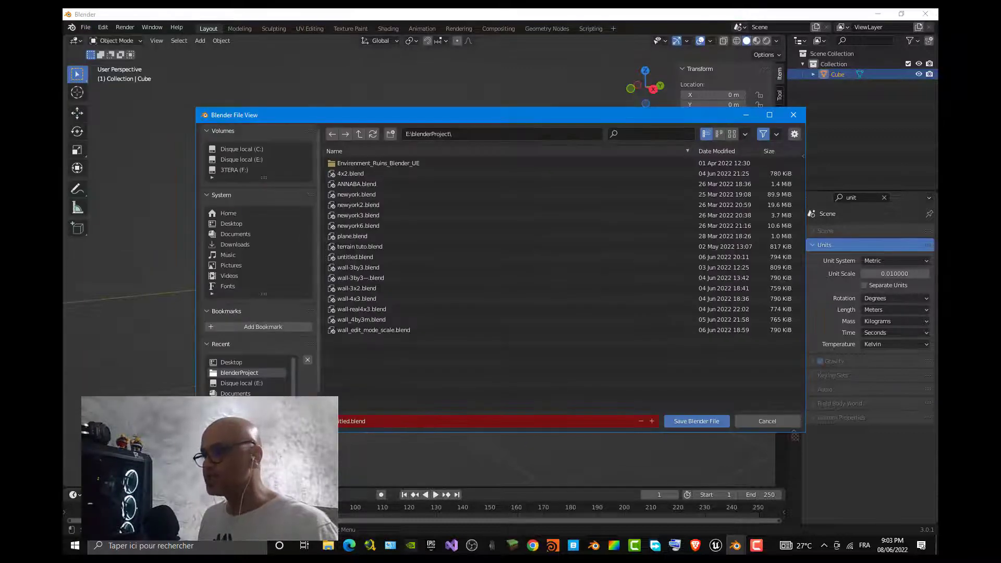
pyautogui.click(767, 421)
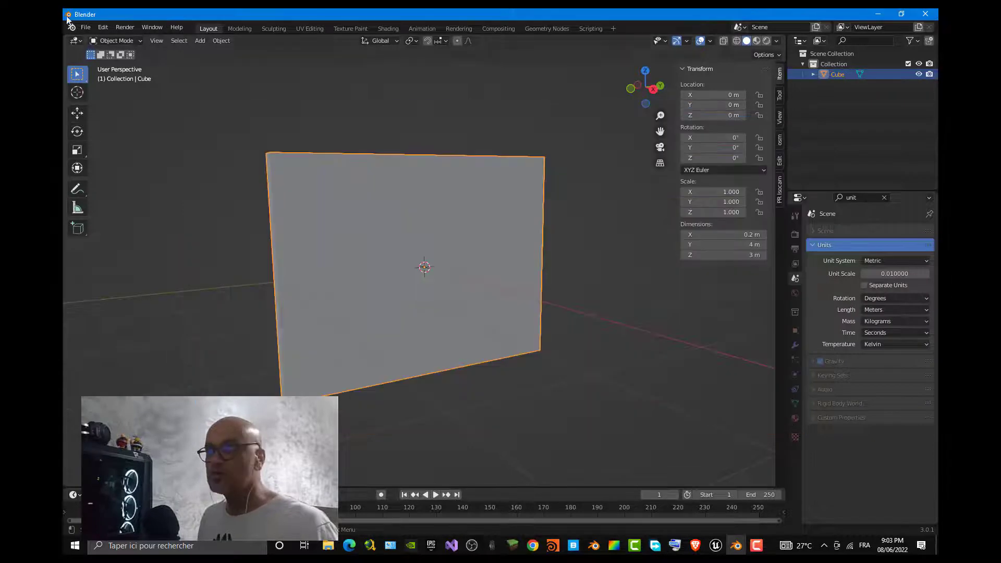
# Step: Export the wall as FBX, limiting object types to Mesh
pyautogui.click(85, 27)
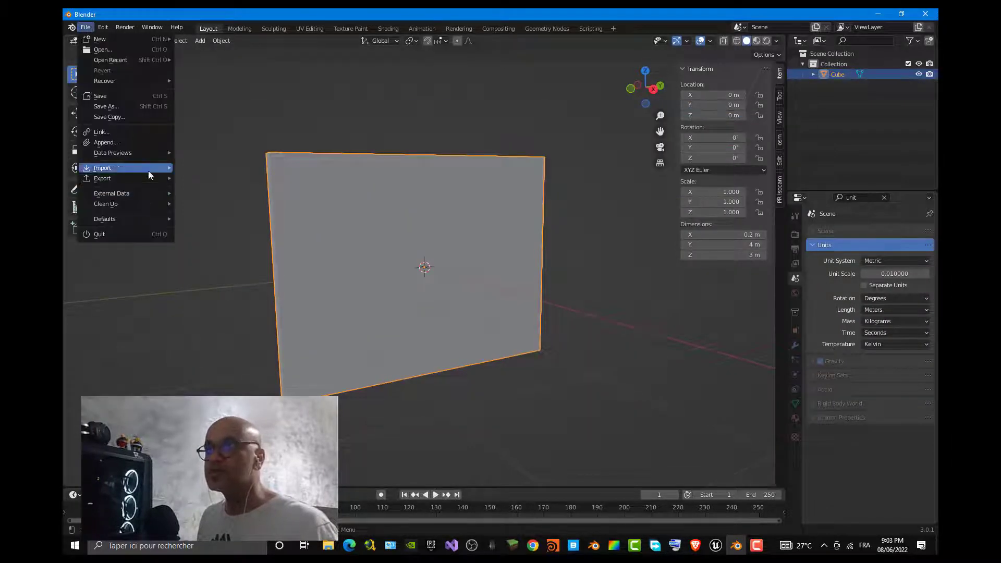
pyautogui.moveTo(103, 178)
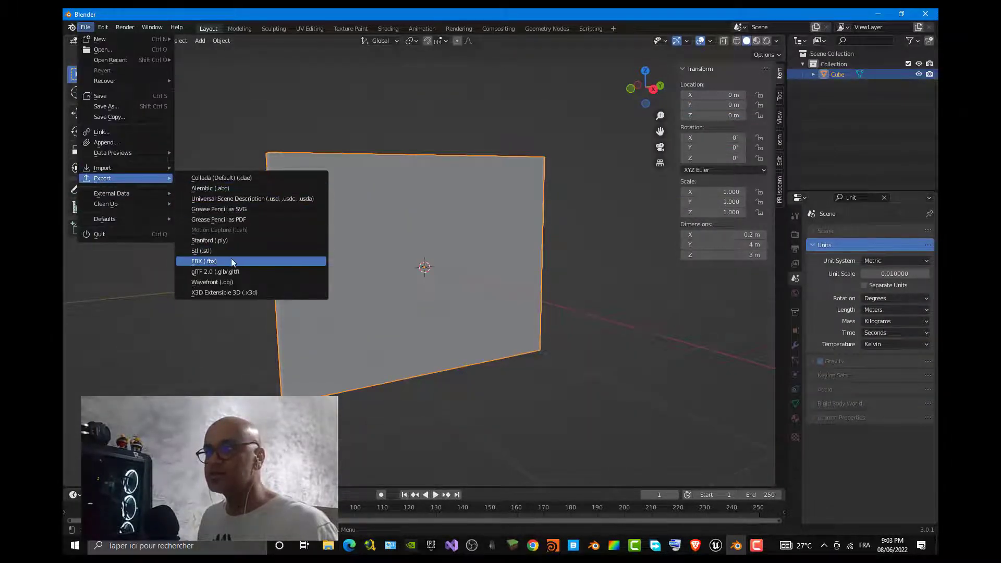
pyautogui.click(203, 261)
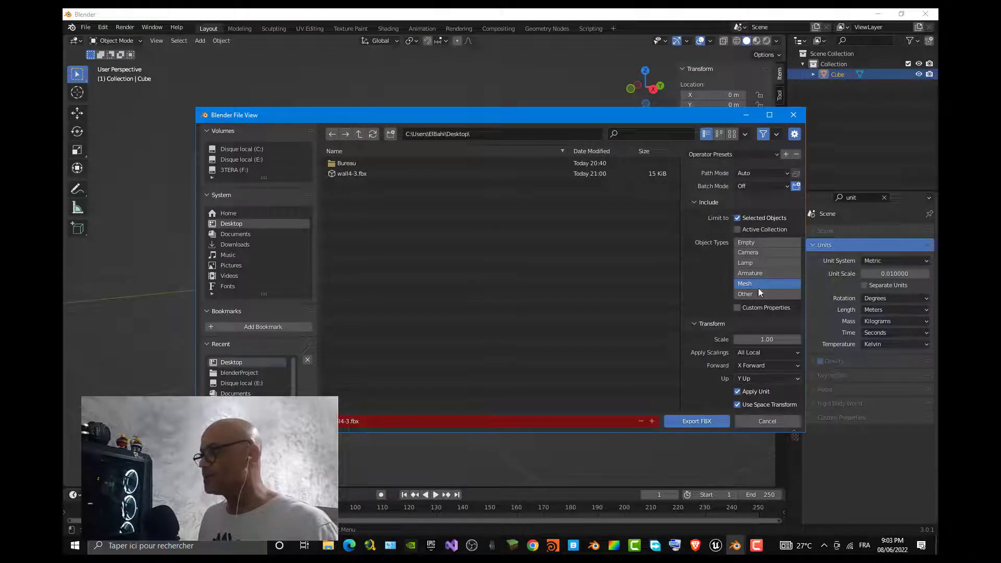
pyautogui.click(352, 174)
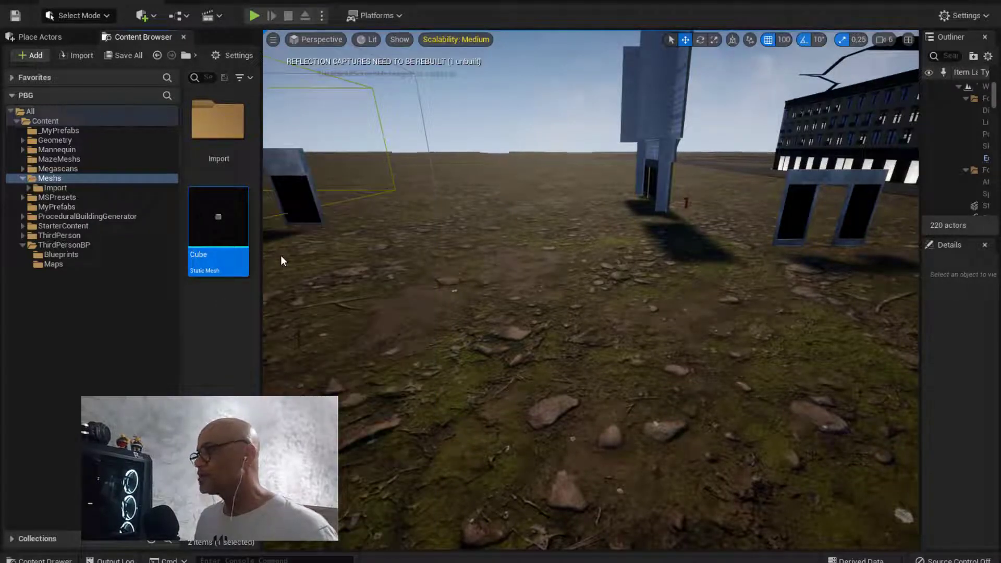
pyautogui.moveTo(234, 226)
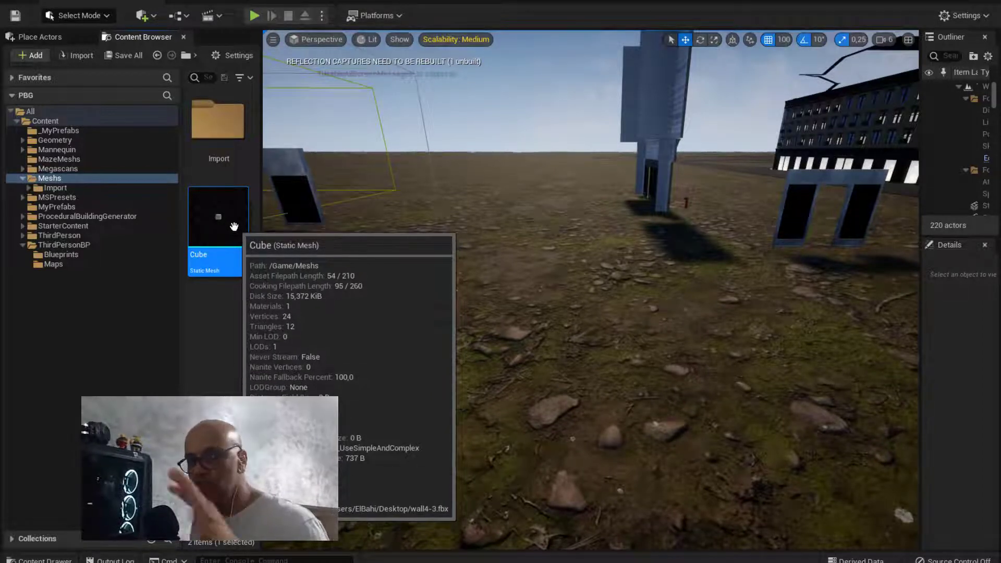
# Step: Right-click the Cube static mesh in the Meshs folder to view its actions
pyautogui.rightClick(218, 216)
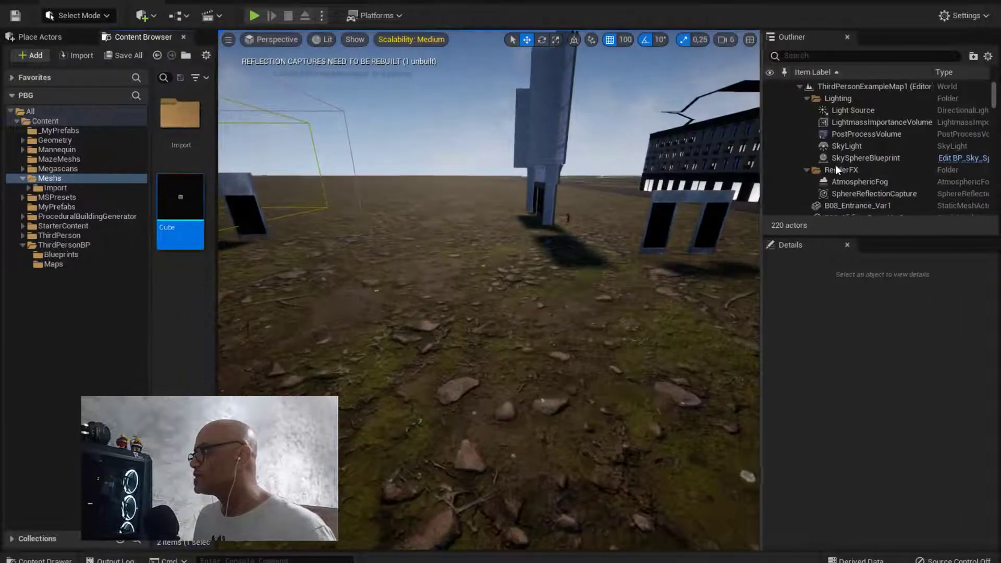
# Step: Select the old Cube actor in the Outliner for deletion
pyautogui.click(874, 193)
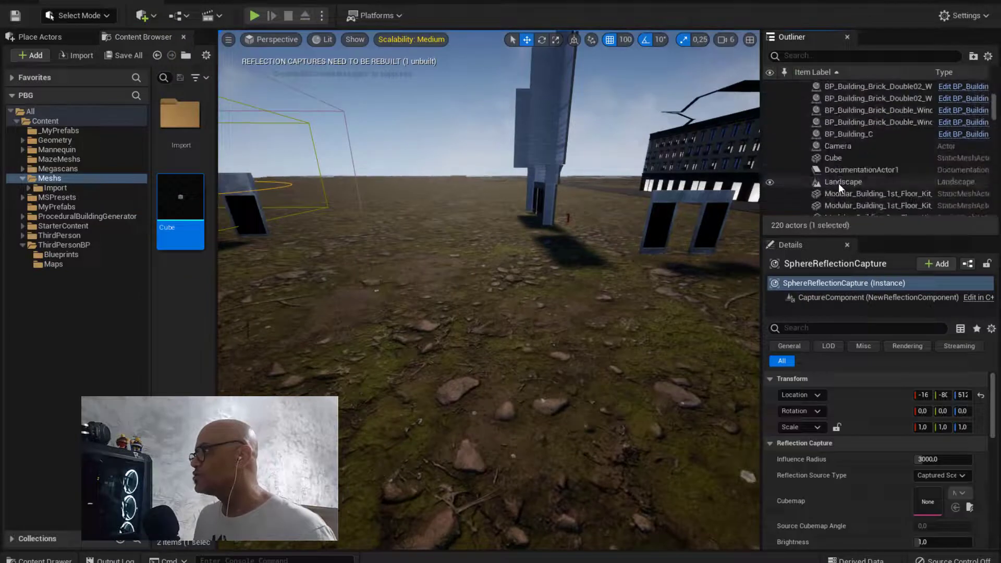
pyautogui.click(838, 108)
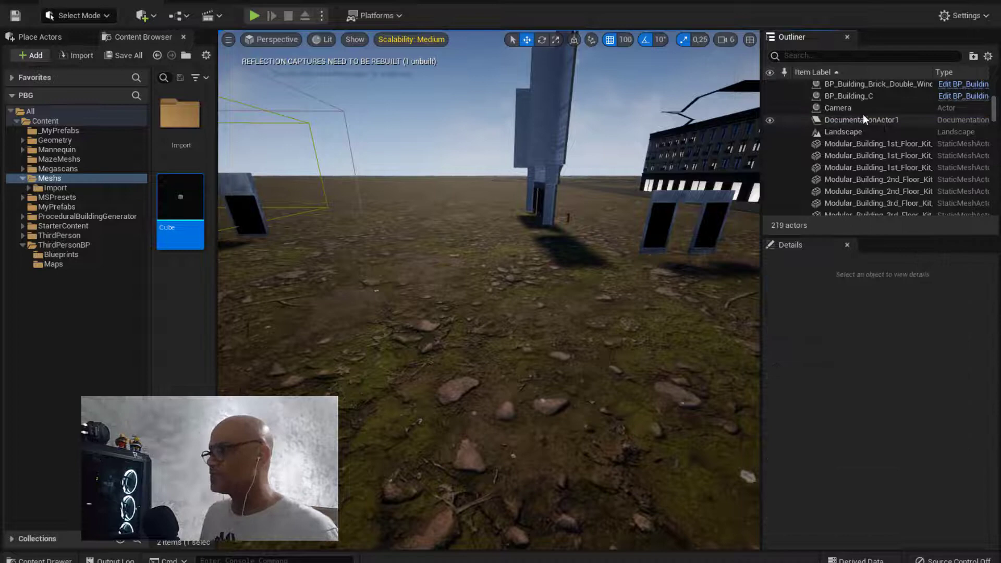
# Step: Delete the Cube static mesh asset from the Meshs folder, then open the File menu
pyautogui.rightClick(180, 196)
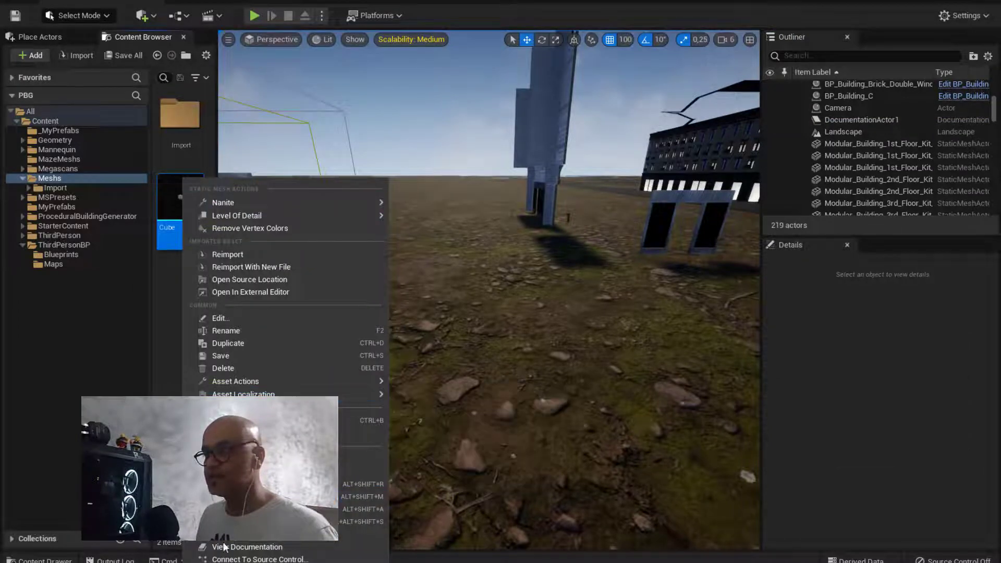
pyautogui.moveTo(223, 369)
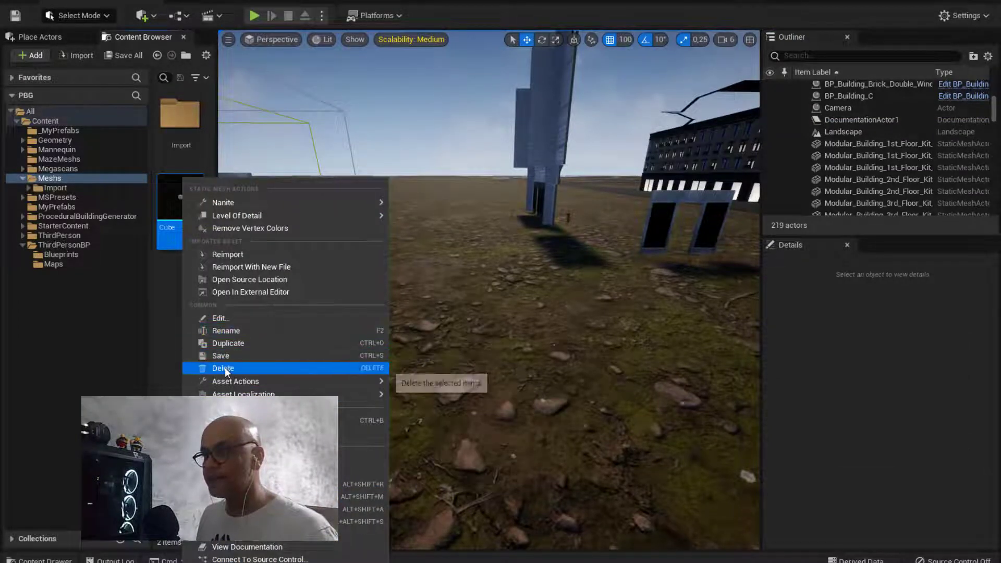
pyautogui.click(222, 368)
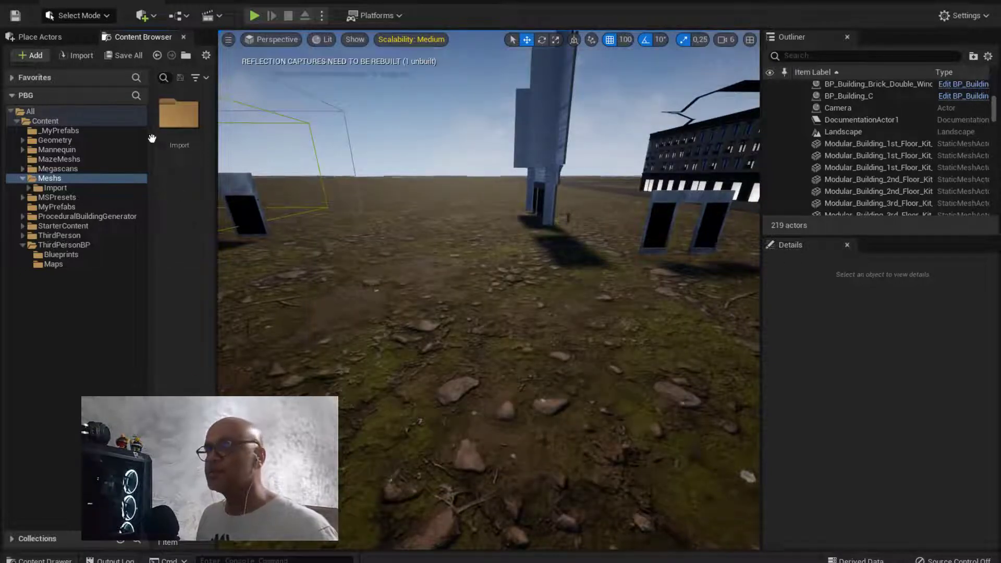
pyautogui.click(16, 15)
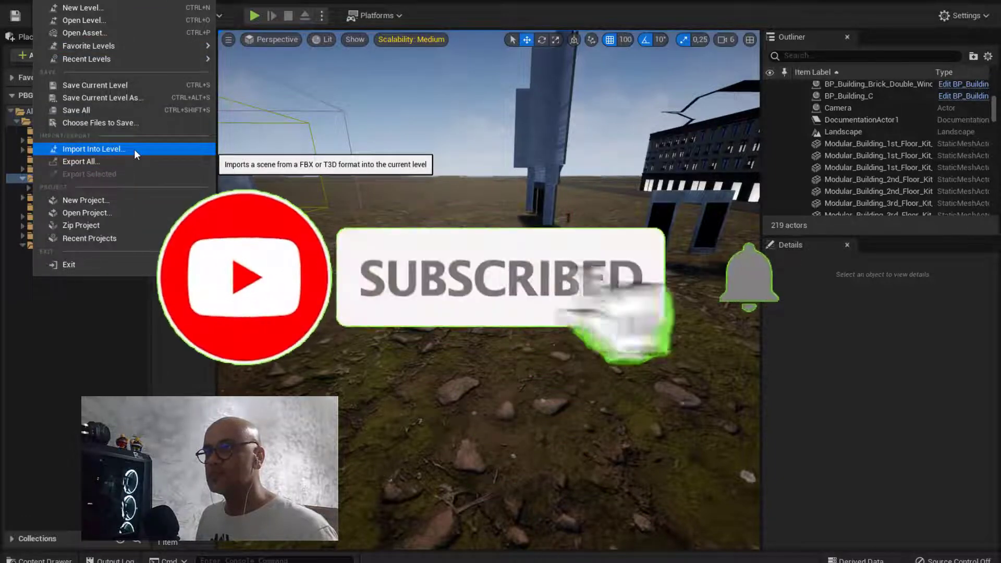
# Step: Import wall4-3.fbx into the level with Meshs as the destination folder
pyautogui.click(94, 149)
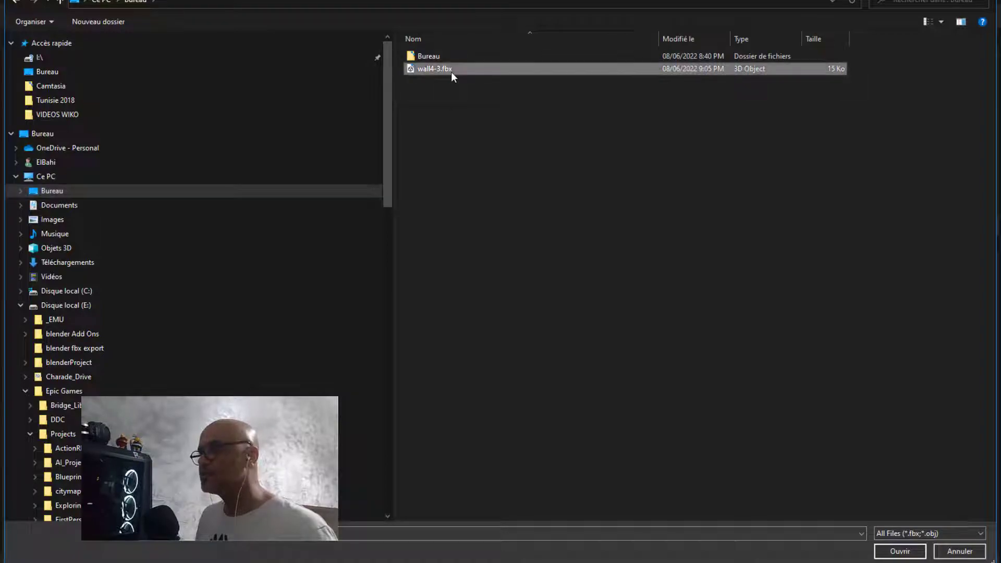
pyautogui.click(899, 551)
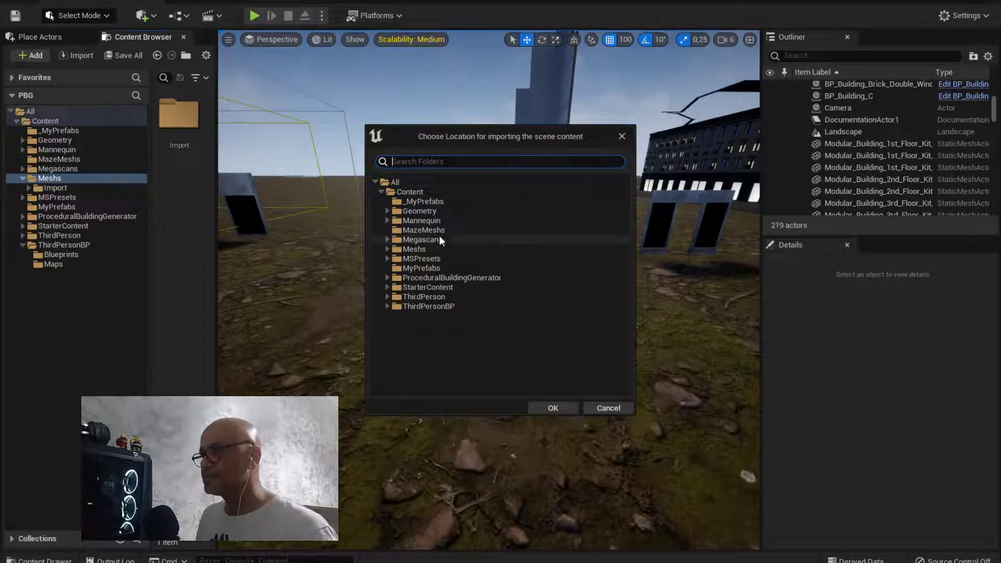
pyautogui.click(422, 239)
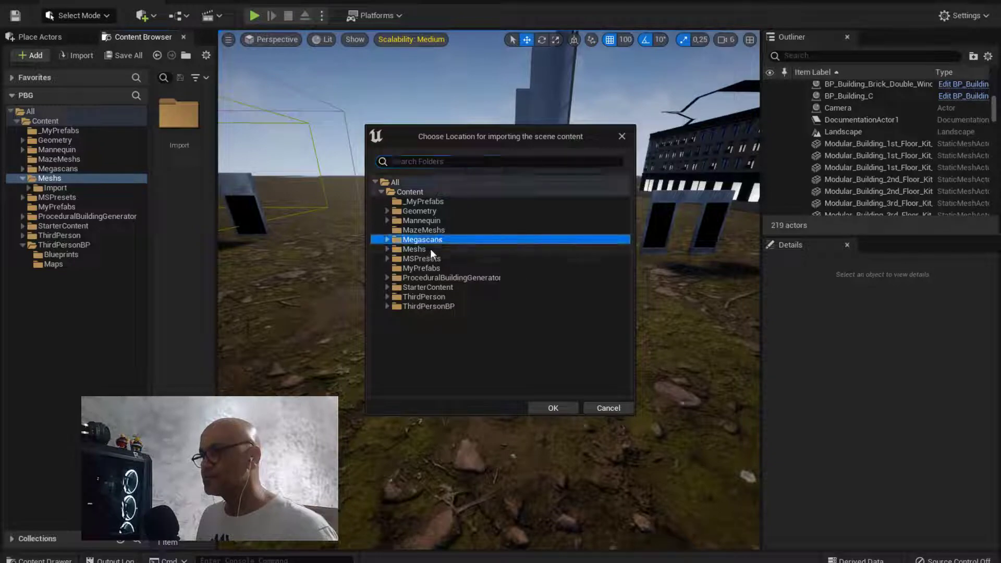
pyautogui.click(552, 408)
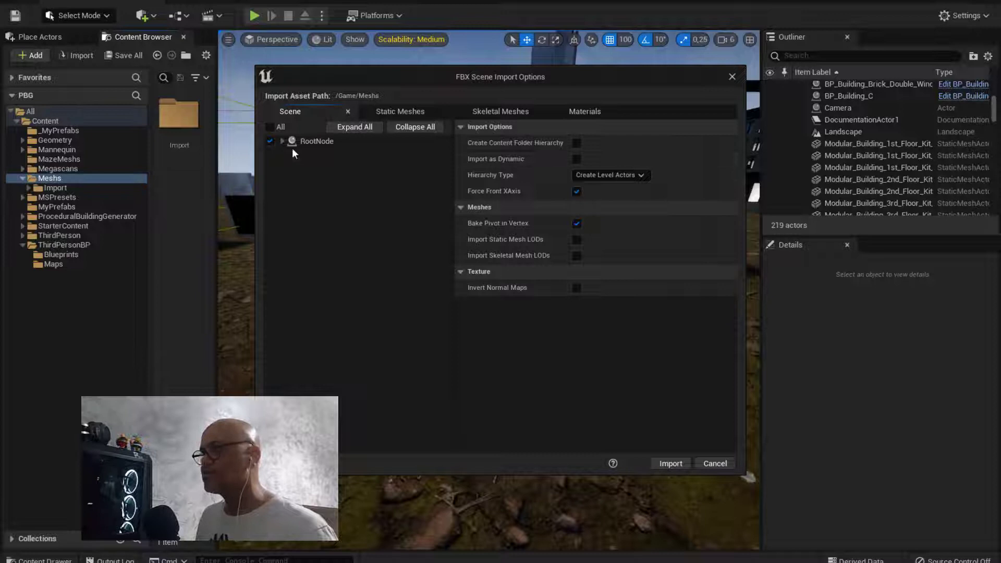
# Step: Review RootNode, Static Meshes and Materials import settings, then import the wall FBX
pyautogui.click(282, 142)
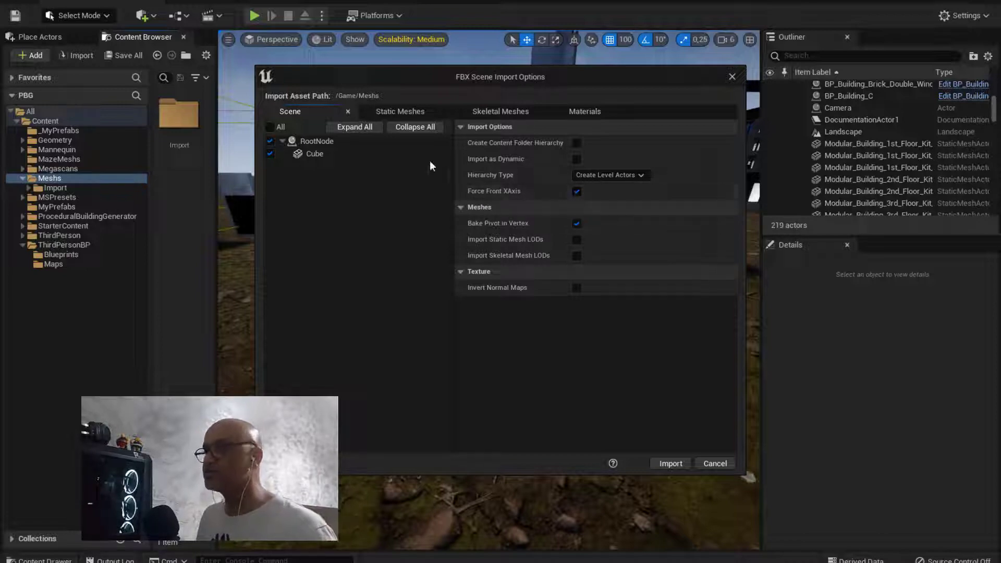
pyautogui.click(400, 111)
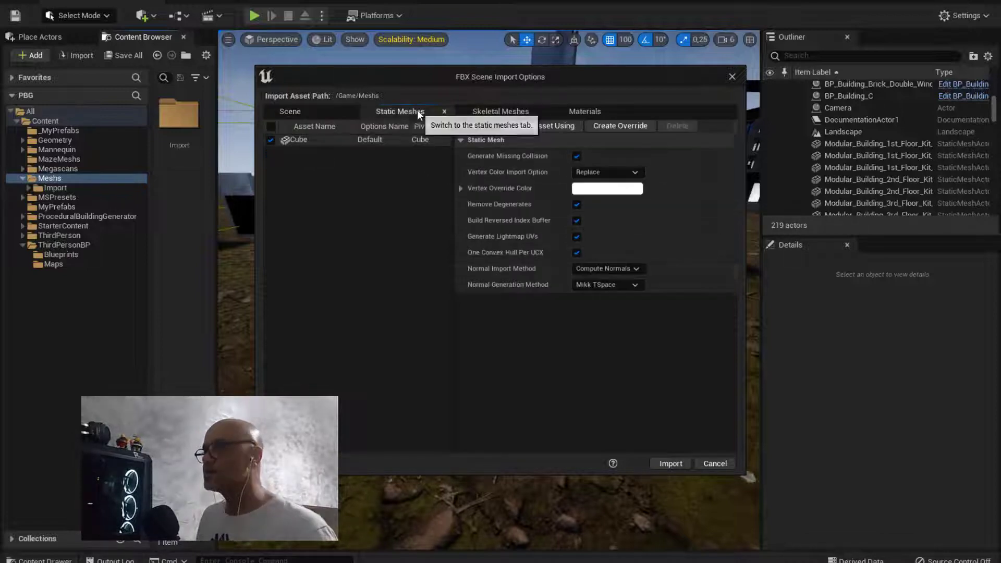
pyautogui.click(584, 111)
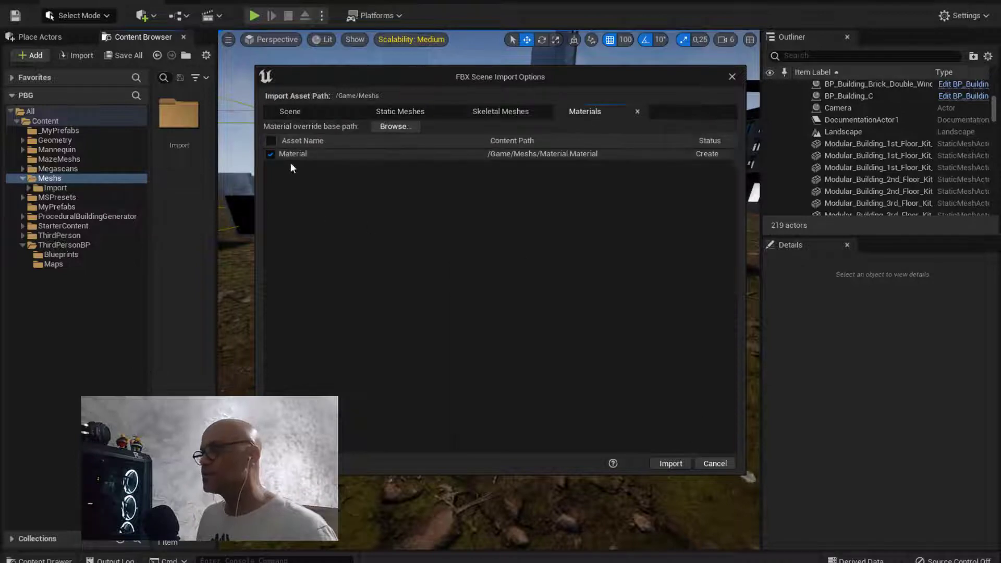
pyautogui.click(670, 464)
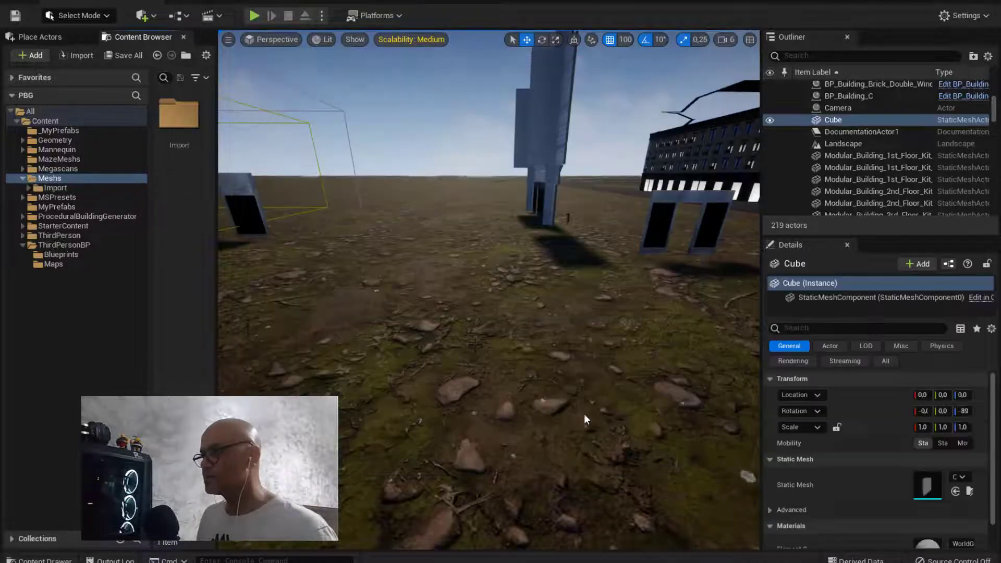